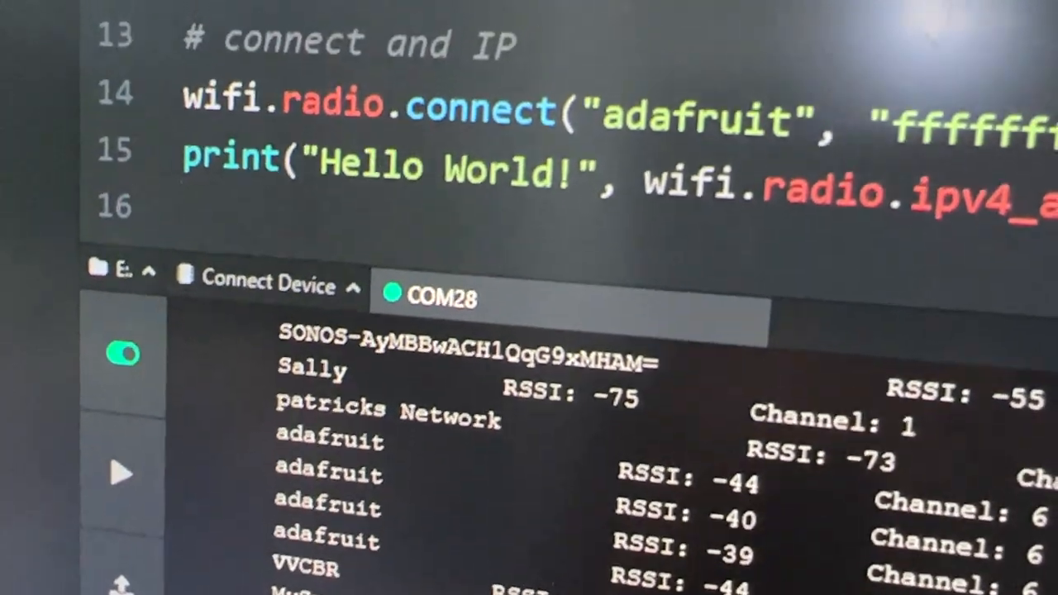
pyautogui.scroll(-3)
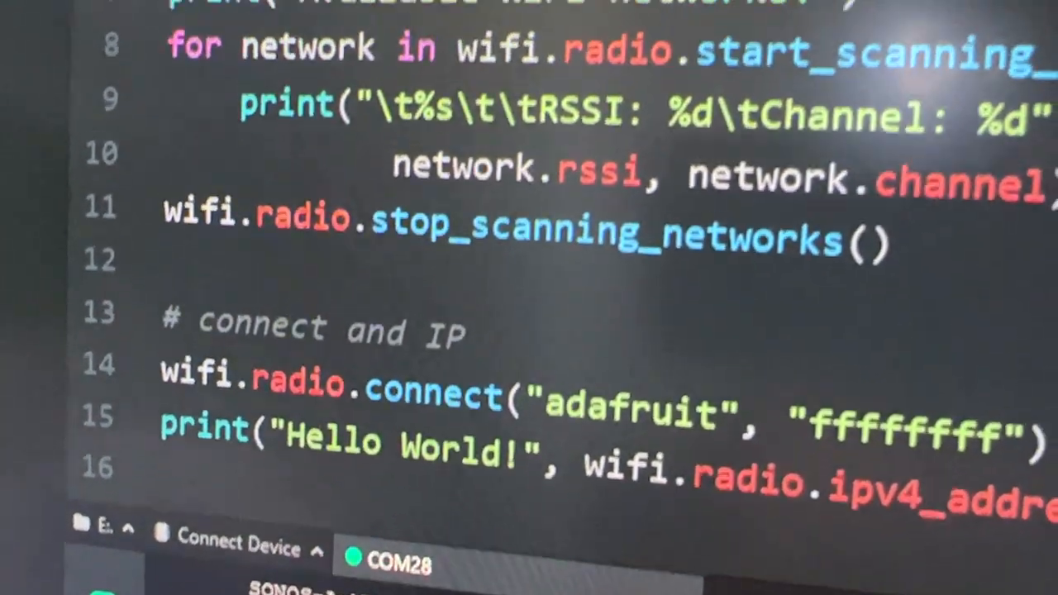